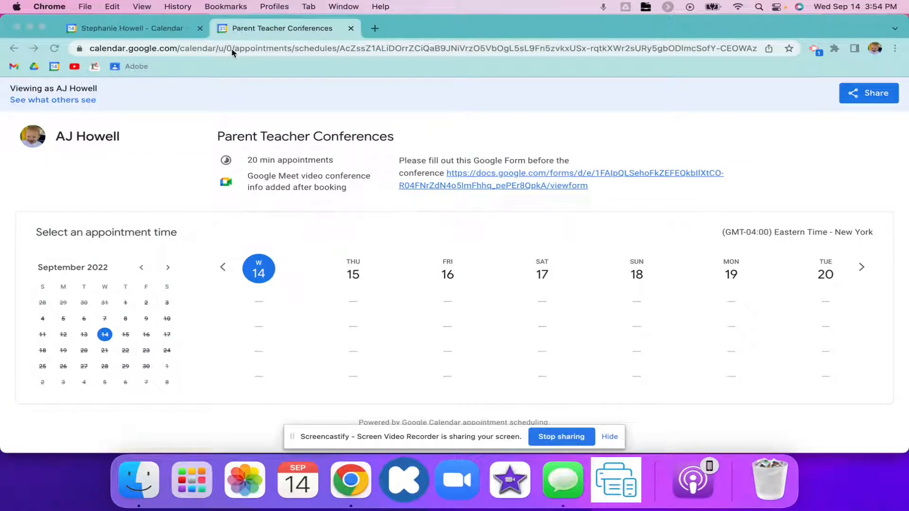
mouse_move(284, 214)
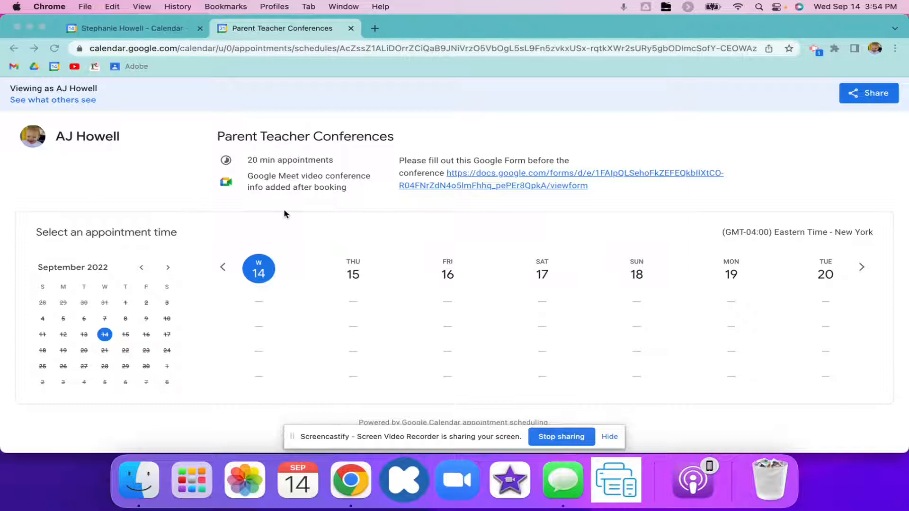
mouse_move(293, 235)
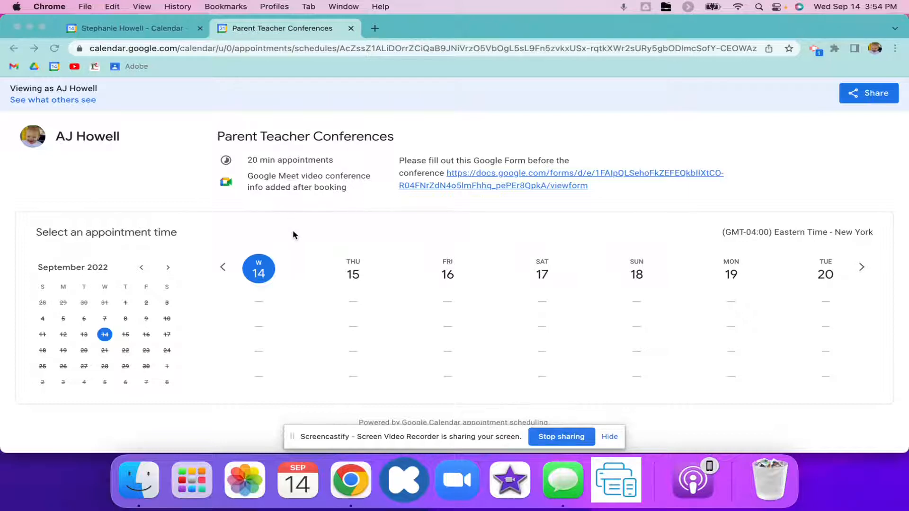
mouse_move(313, 188)
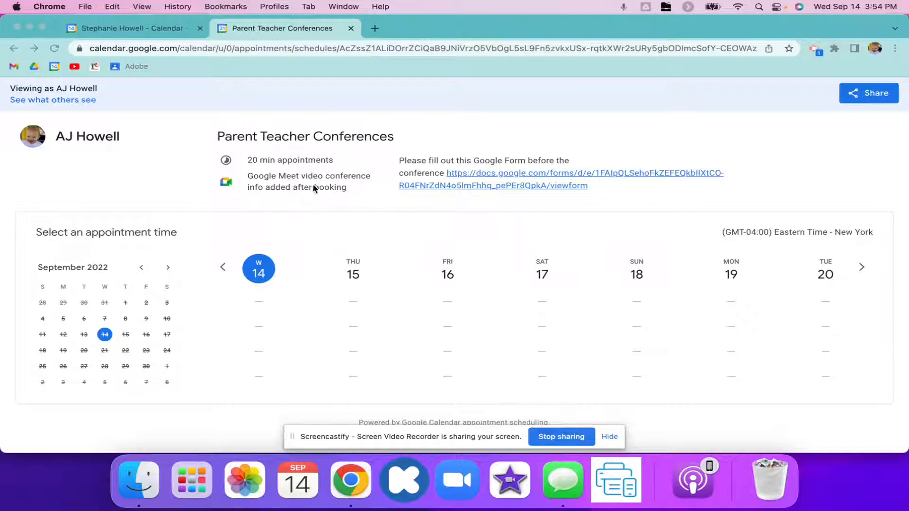
mouse_move(481, 185)
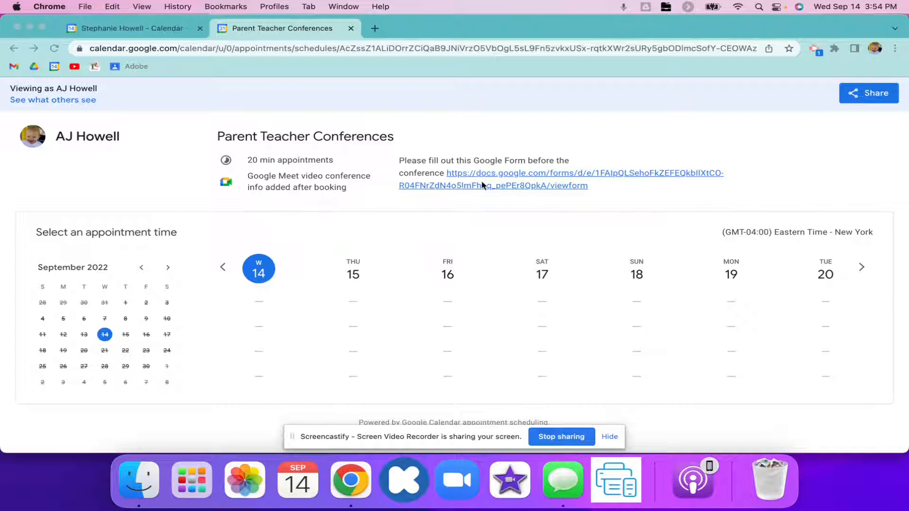
Open the linked Parent-Teacher Conference Day form, then switch back to the booking page tab
click(493, 186)
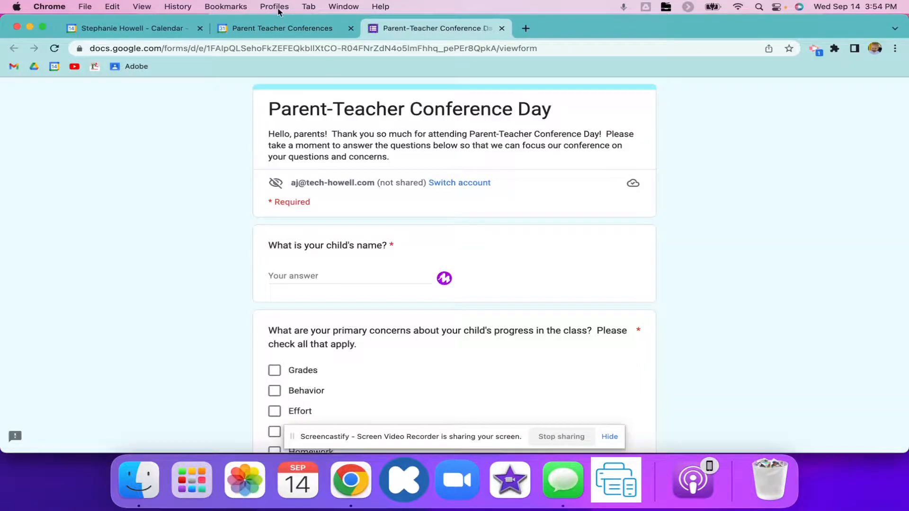
click(281, 28)
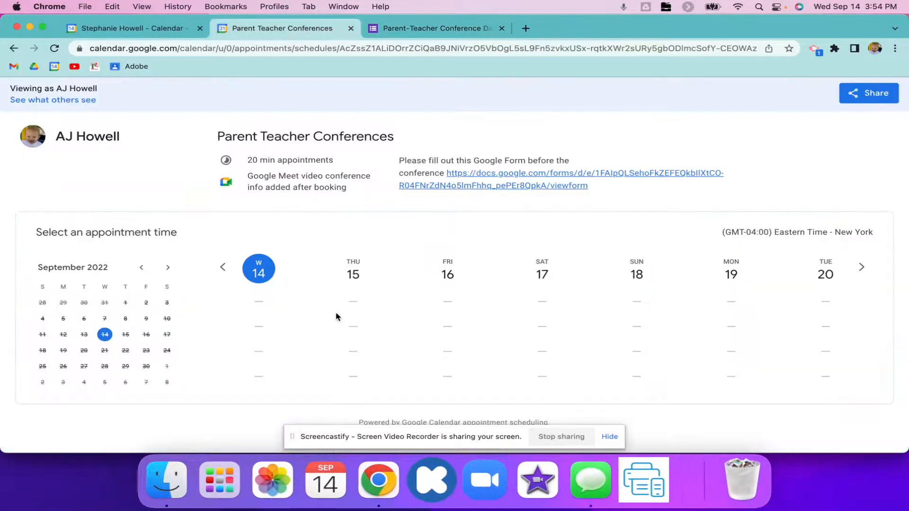
mouse_move(352, 295)
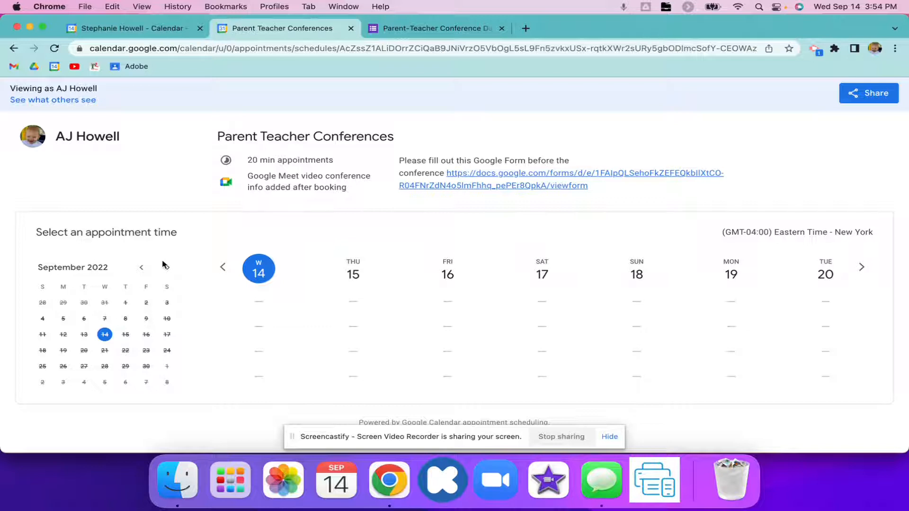
Move the mini calendar to October, pick Tuesday October 11, and choose the 2:40pm slot
click(167, 267)
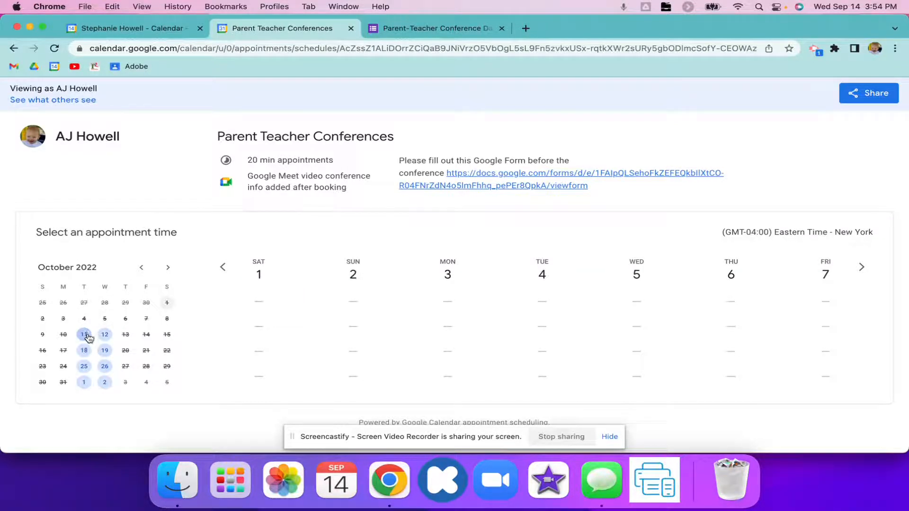
click(83, 333)
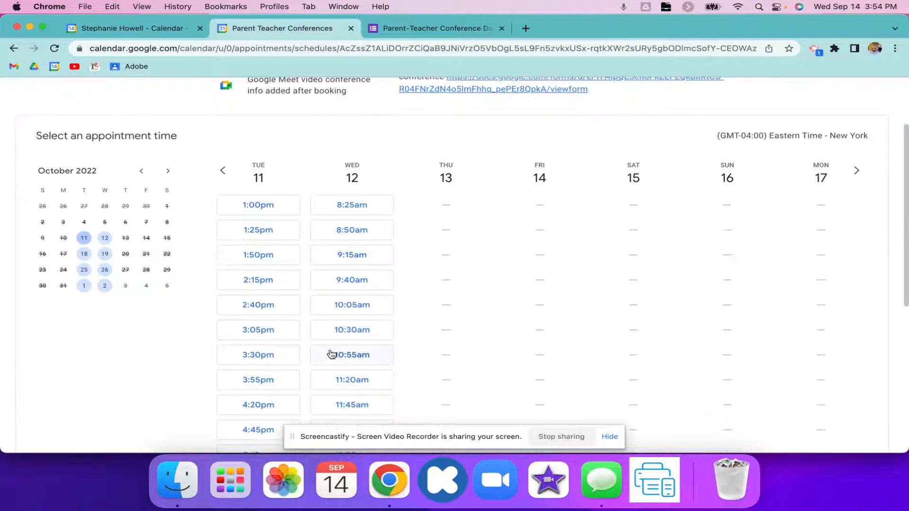
click(258, 304)
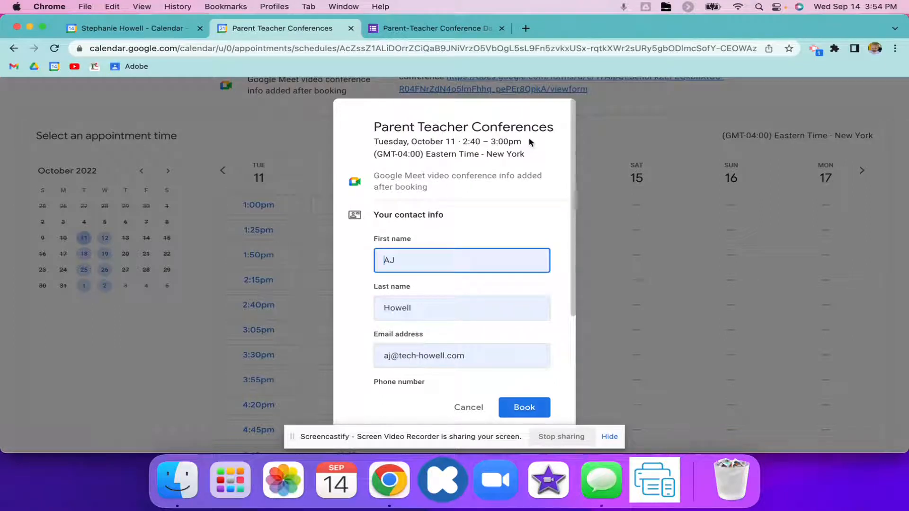
scroll(down, 3)
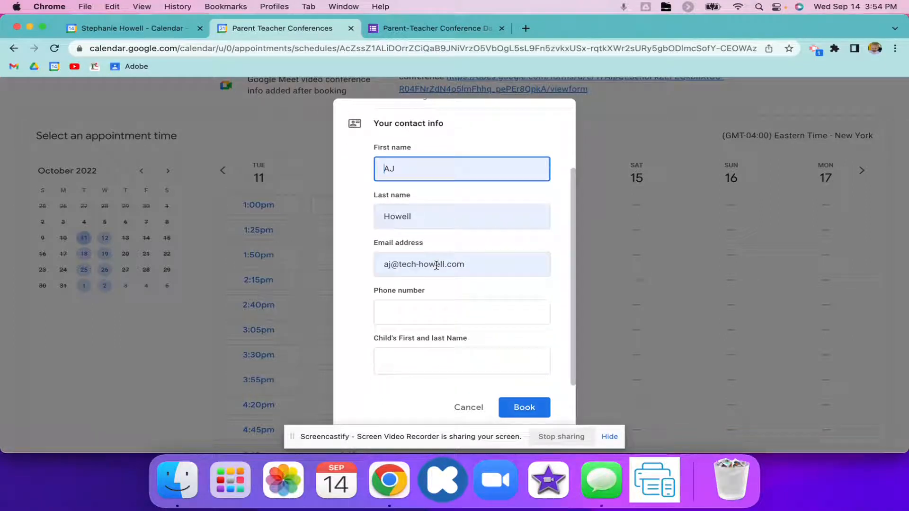
scroll(up, 3)
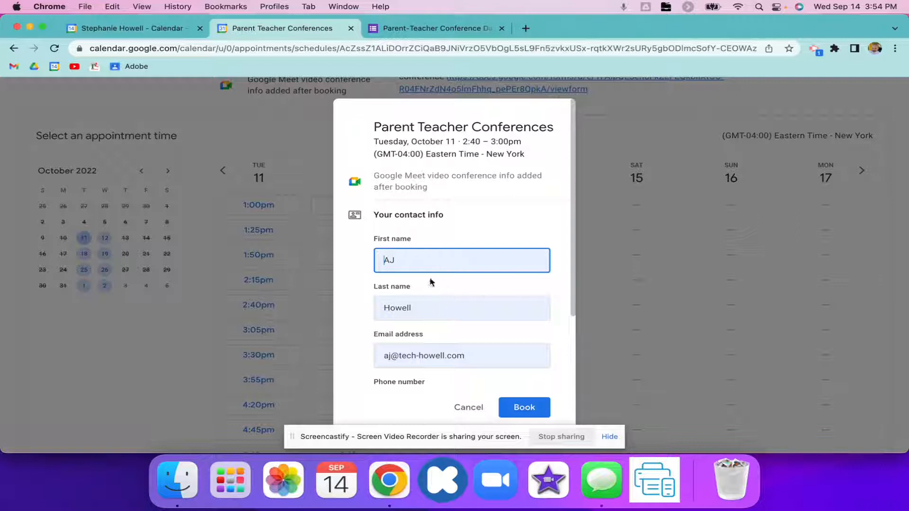
mouse_move(431, 388)
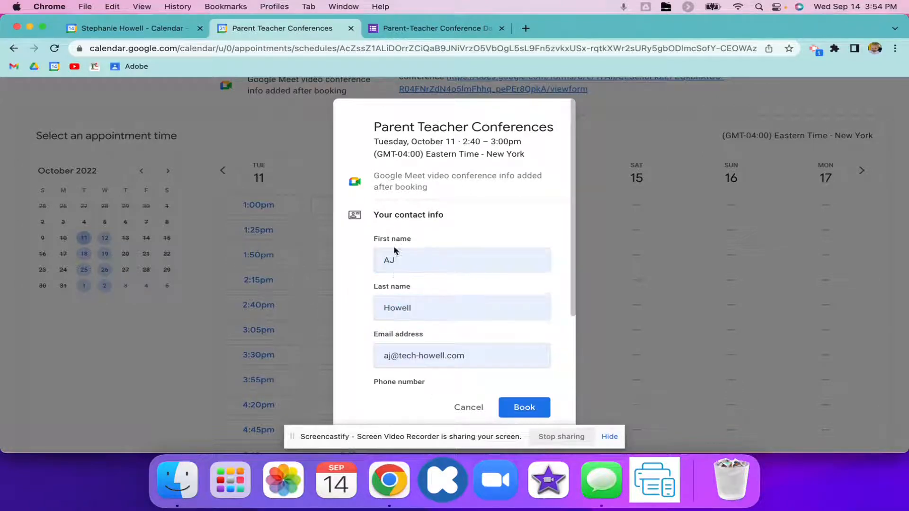
click(463, 356)
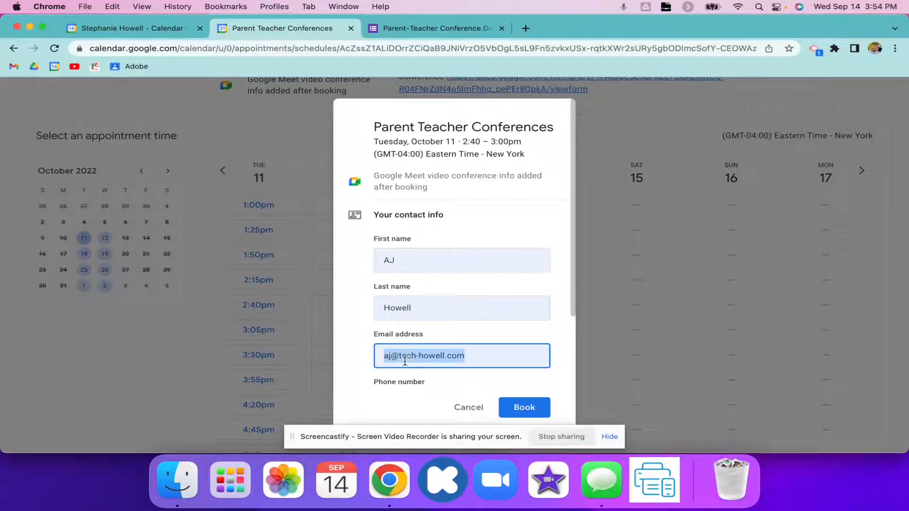
click(462, 312)
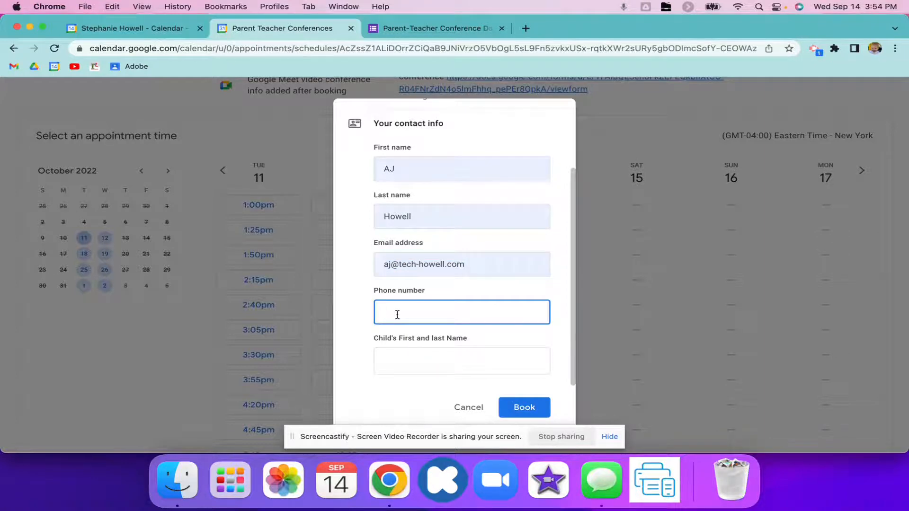
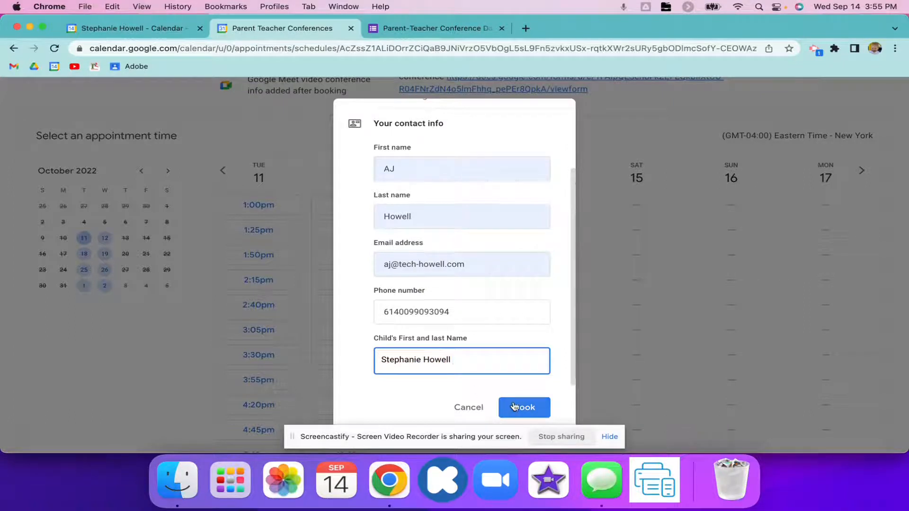
click(523, 407)
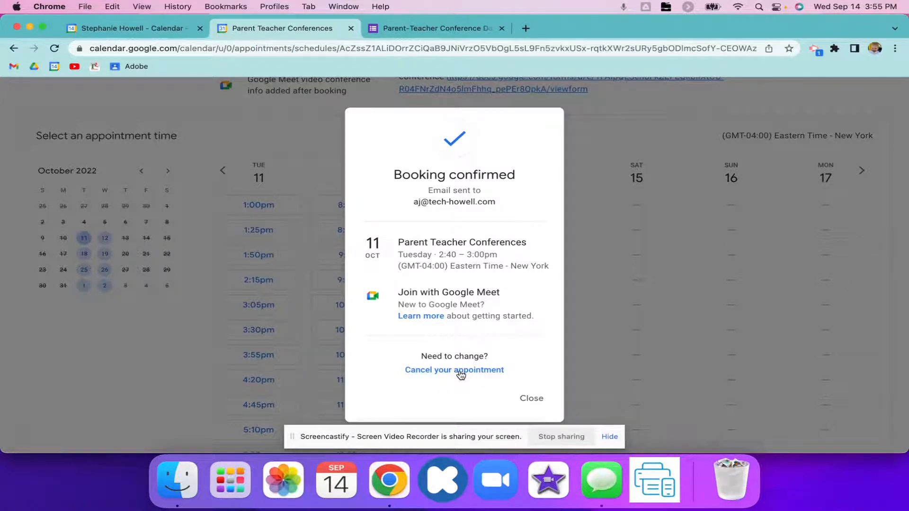
mouse_move(460, 374)
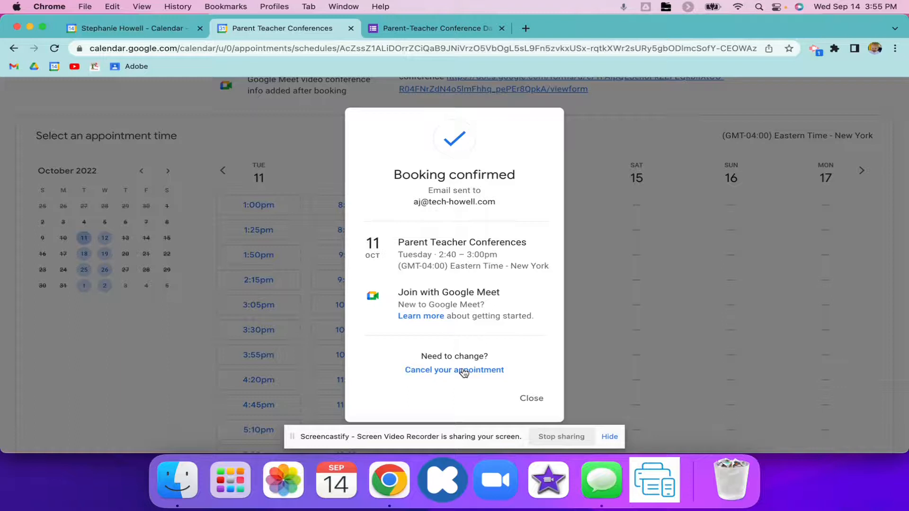
Start cancelling the booking, dismiss the prompt to keep it, and close the confirmation
click(454, 370)
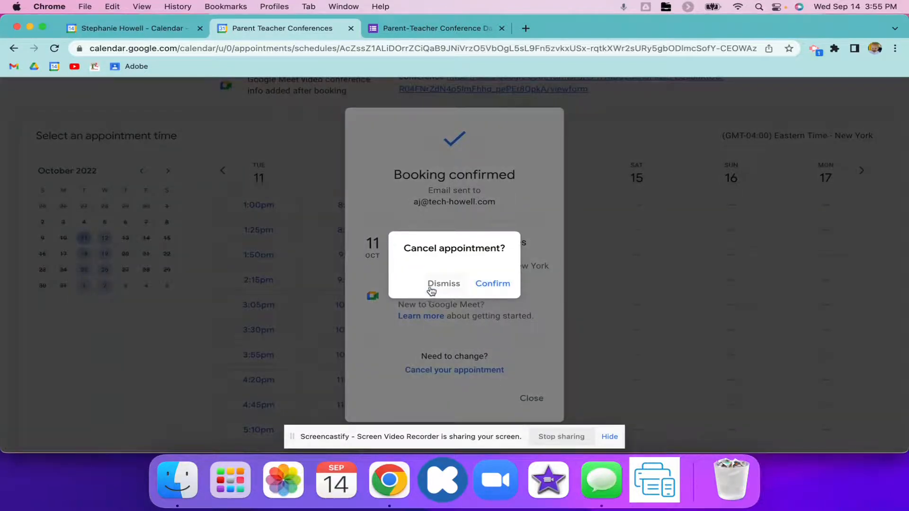
click(443, 283)
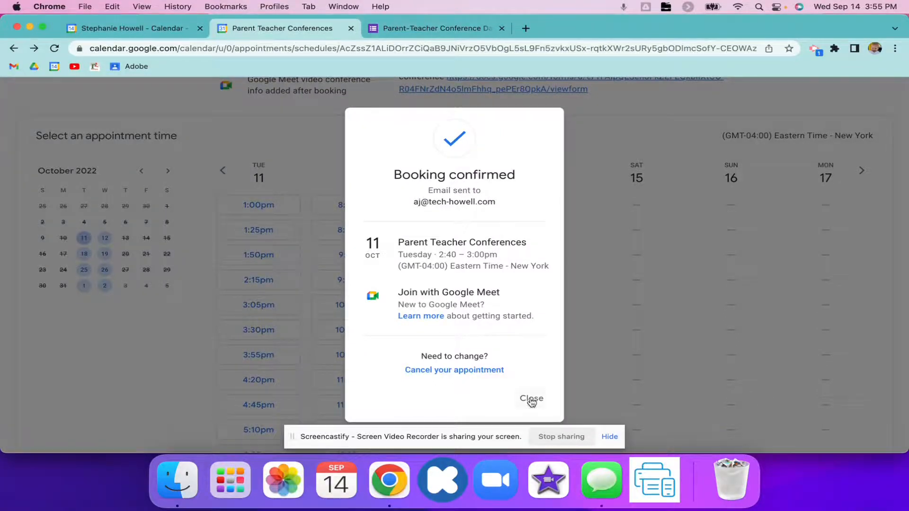
click(531, 399)
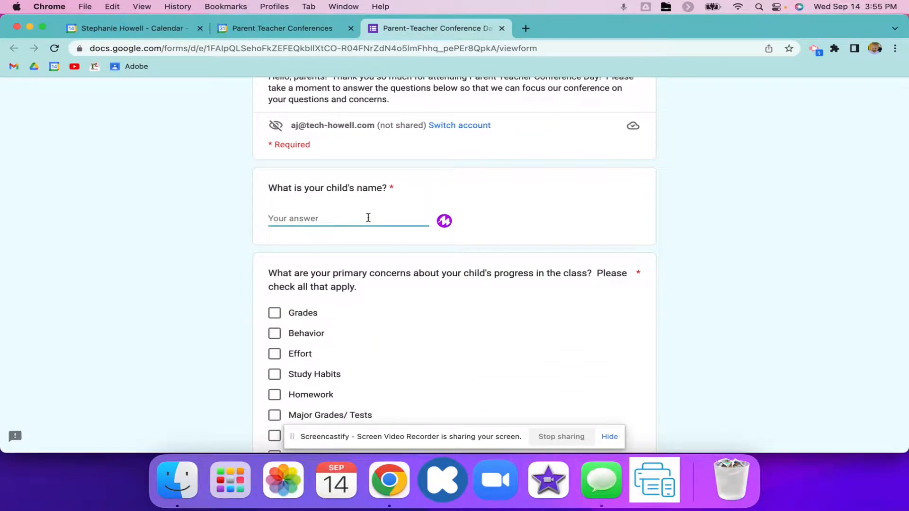
mouse_move(357, 373)
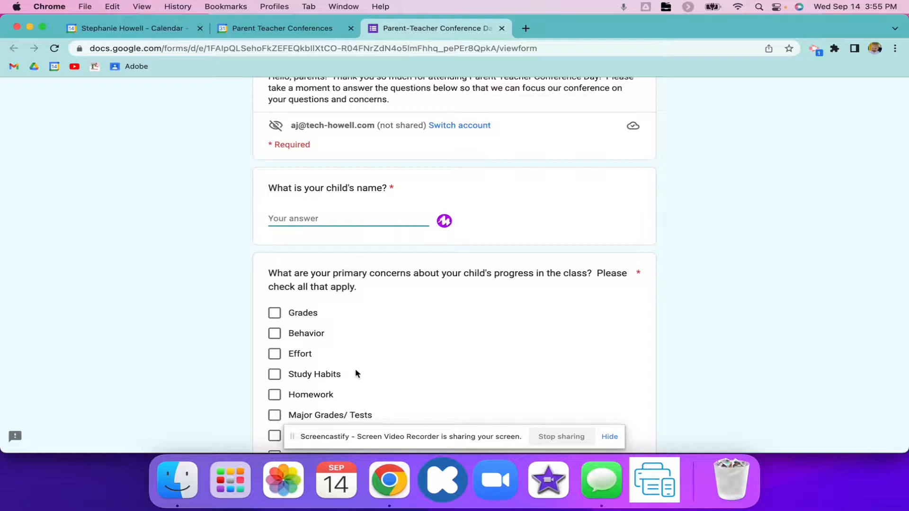
Scroll through the form's concerns checklist and open-ended question, then back up
scroll(down, 3)
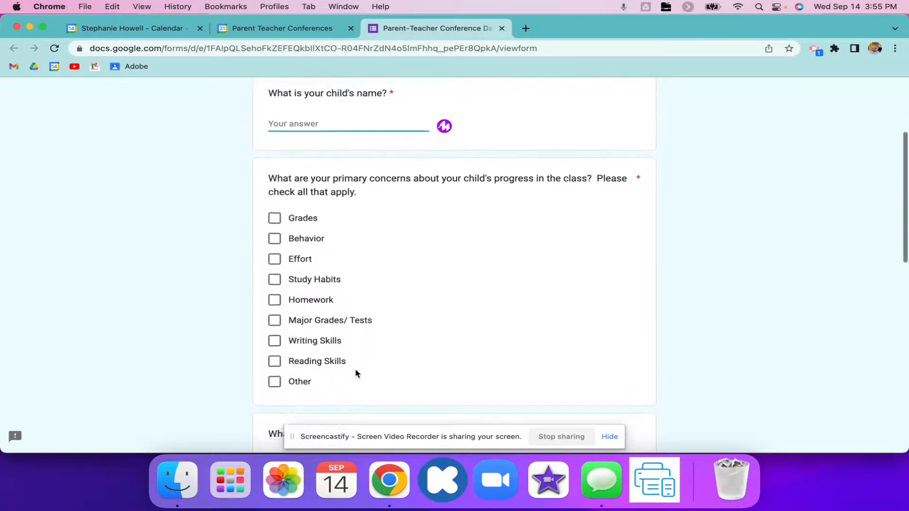
scroll(down, 3)
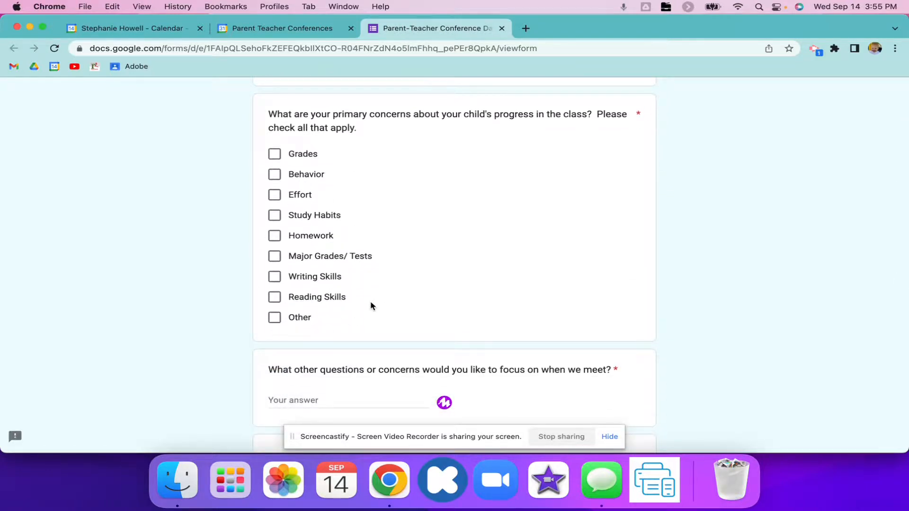
scroll(down, 3)
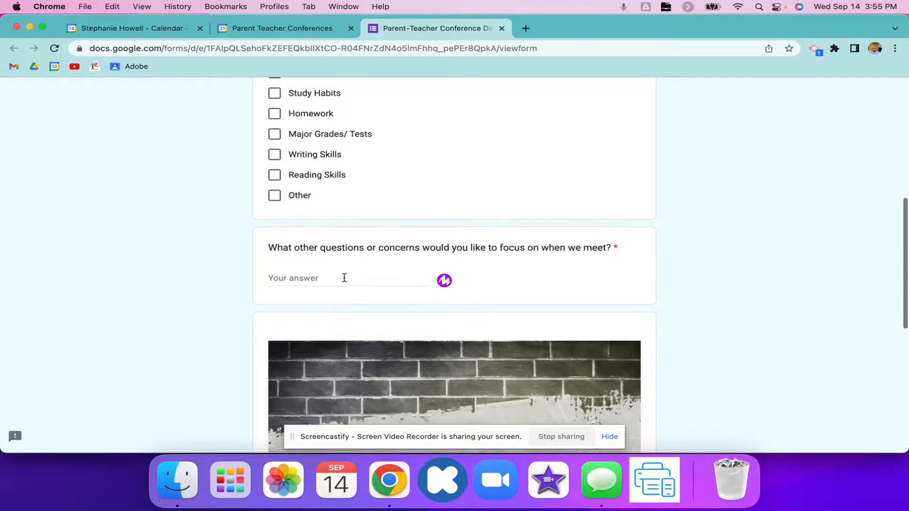
scroll(up, 3)
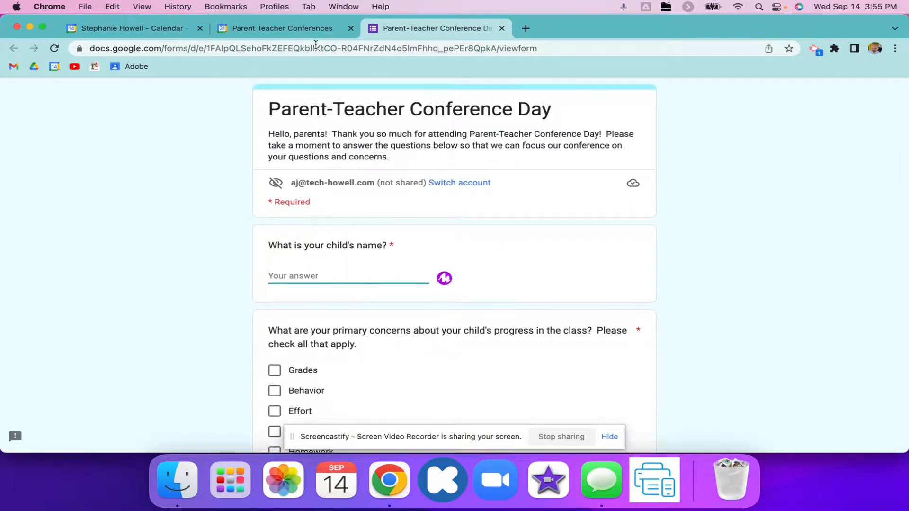
mouse_move(281, 28)
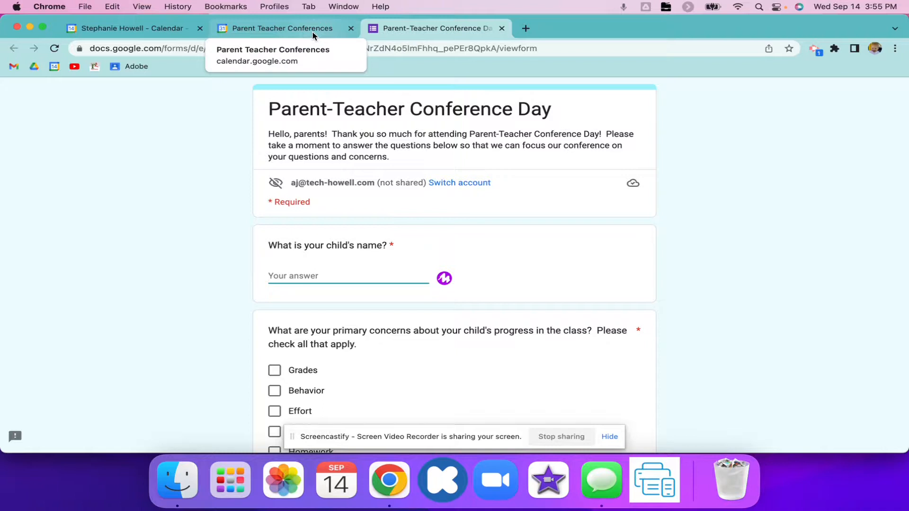
Switch to the Parent Teacher Conferences tab, scroll to its header, and clear the text selection
click(282, 27)
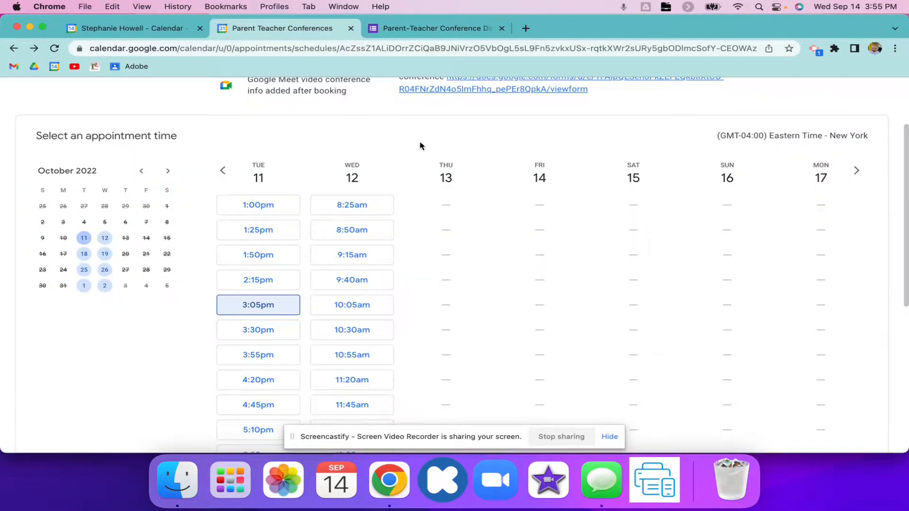
scroll(up, 3)
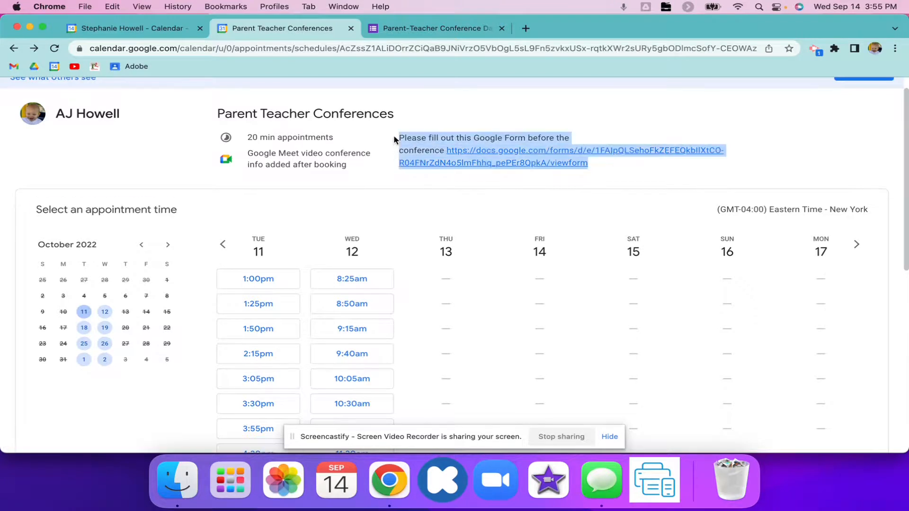
mouse_move(435, 149)
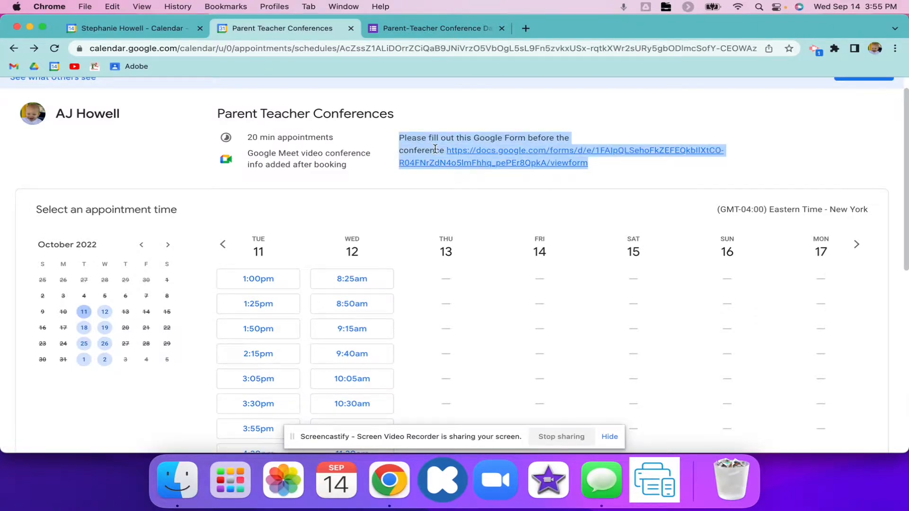
mouse_move(542, 406)
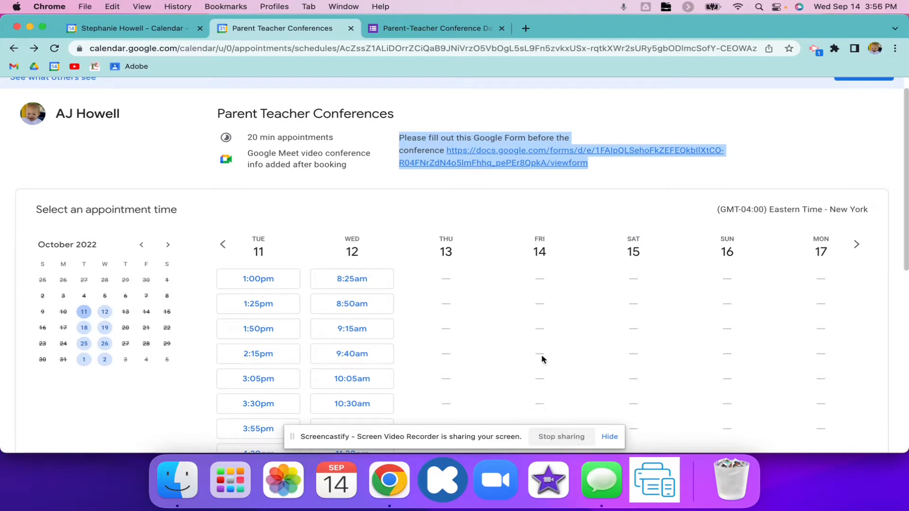
click(528, 221)
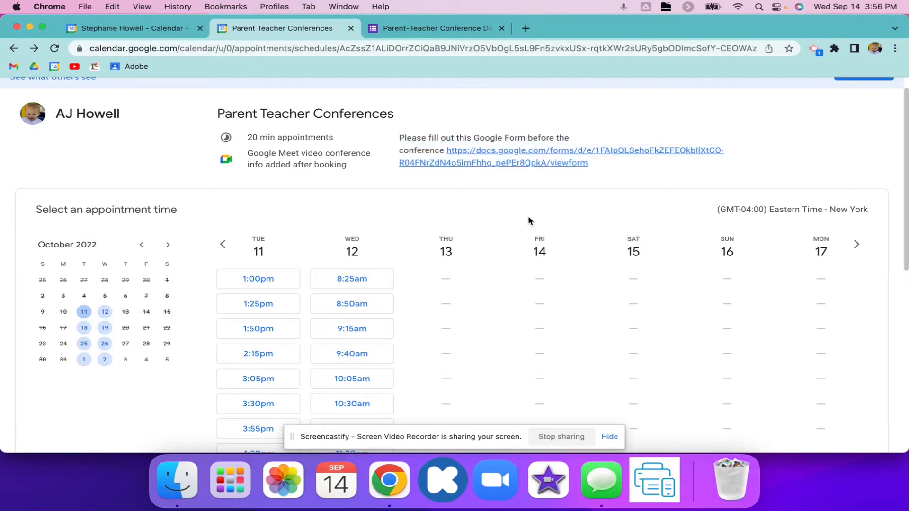
mouse_move(561, 436)
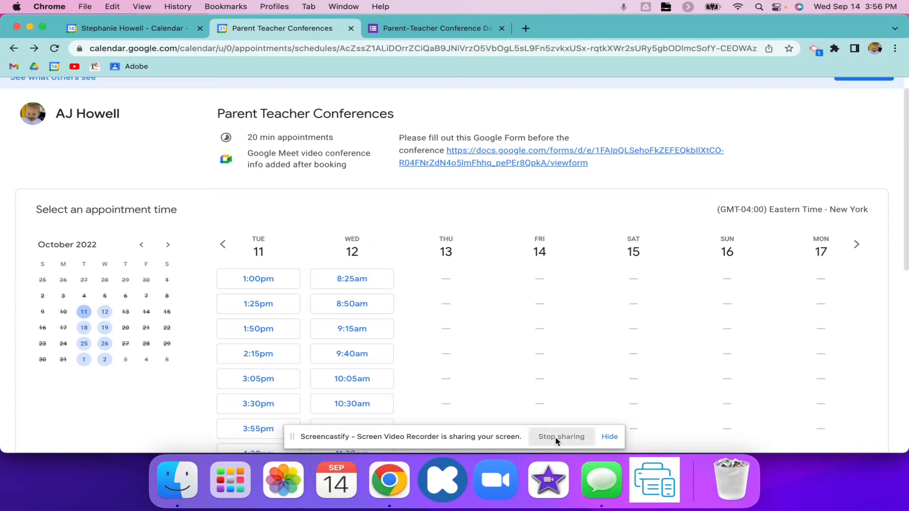